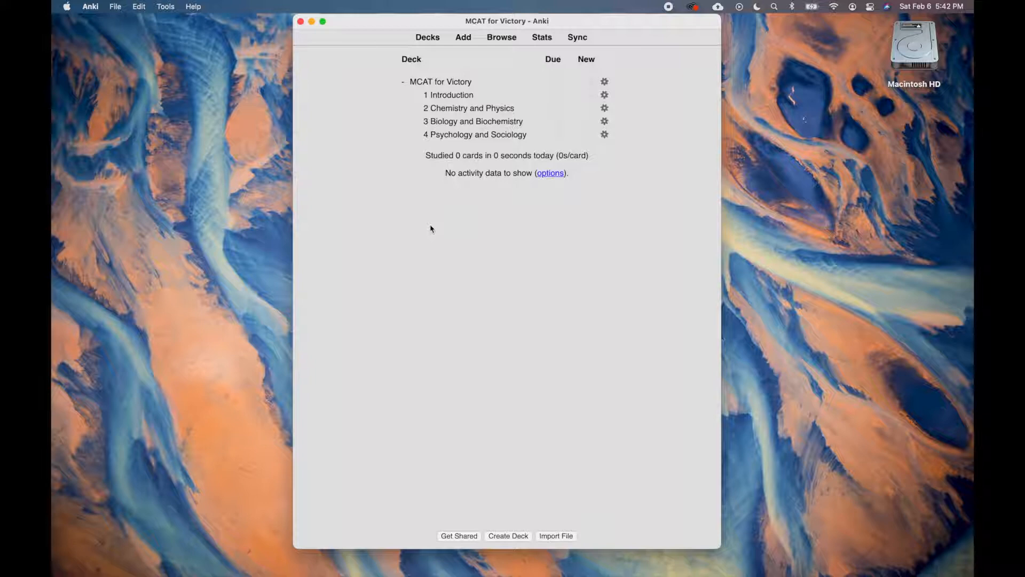
# - From Browse's whole collection, reach the card templates of the Cloze-73e6a note type via Manage Note Types
pyautogui.click(502, 37)
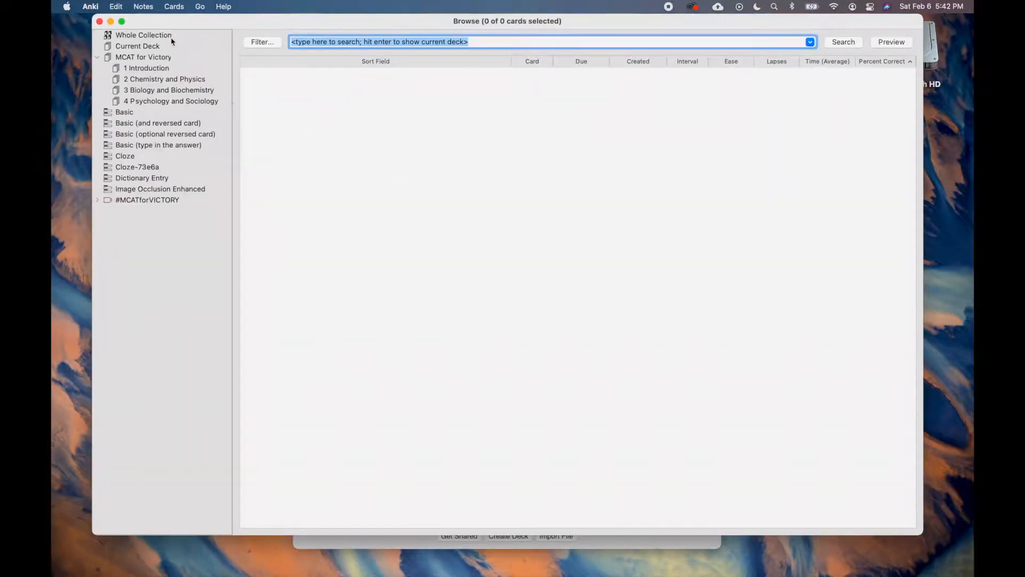
pyautogui.click(143, 35)
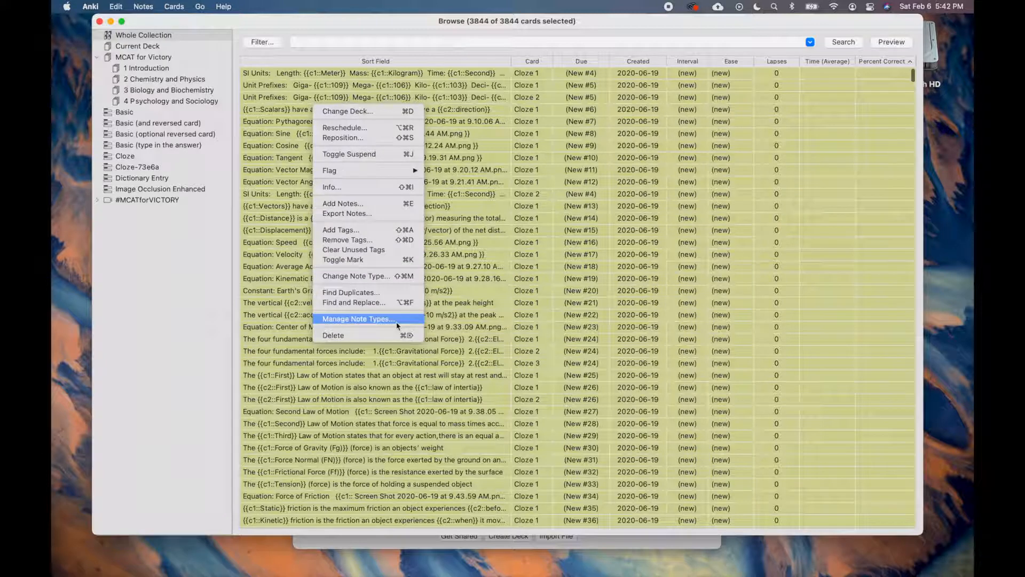
pyautogui.click(356, 318)
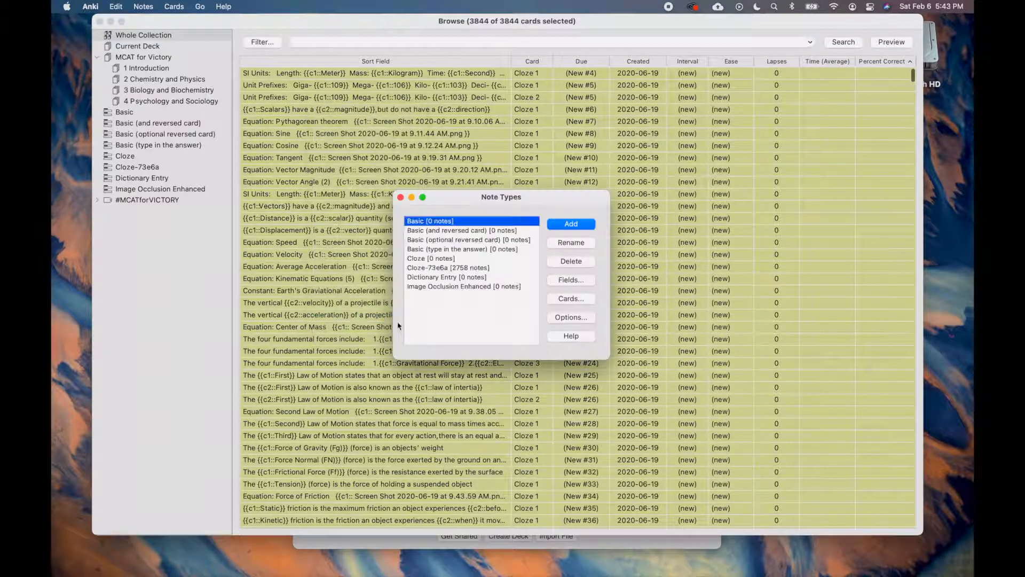
pyautogui.click(448, 267)
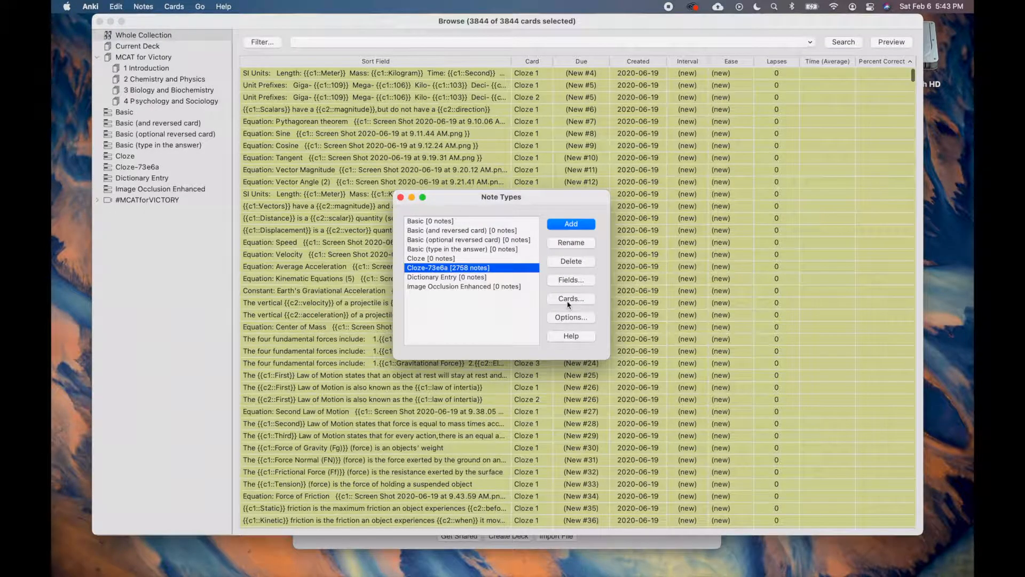
pyautogui.click(569, 298)
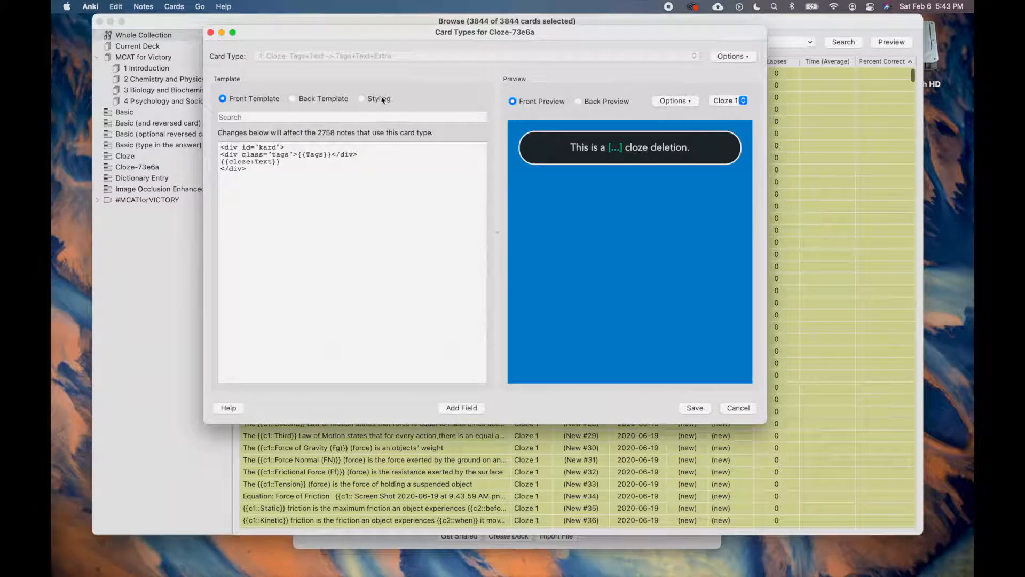
# - View the Cloze-73e6a Styling CSS with a back preview, then return to Browse for a Hearing Pathway search
pyautogui.click(361, 99)
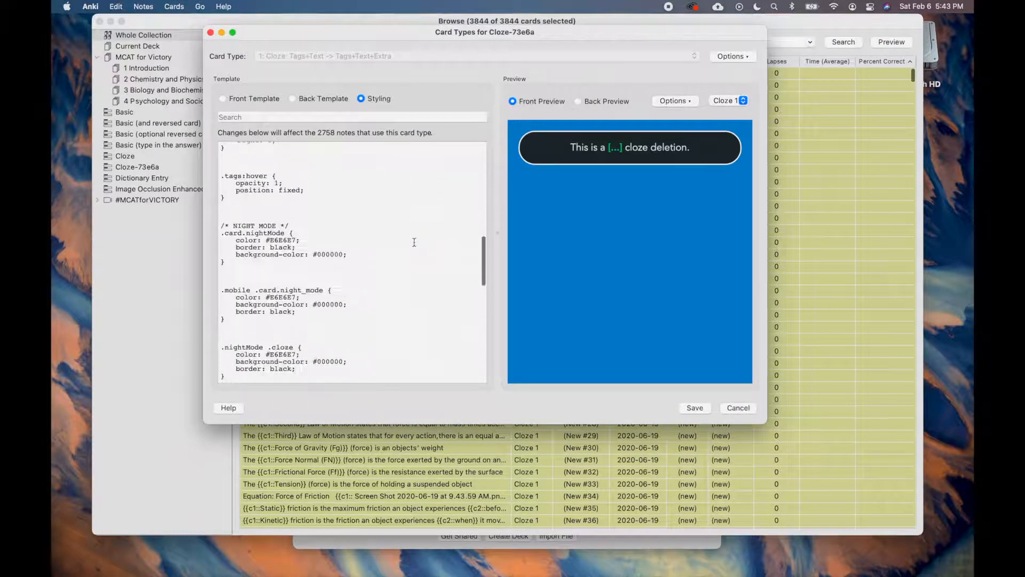
pyautogui.click(578, 101)
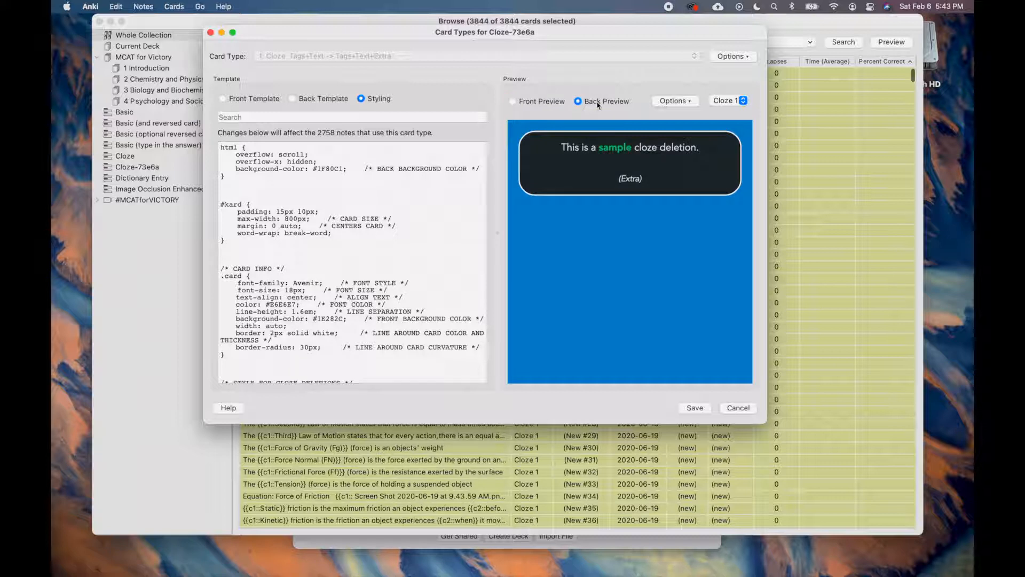
pyautogui.doubleClick(331, 169)
pyautogui.write('Hearing Pathway')
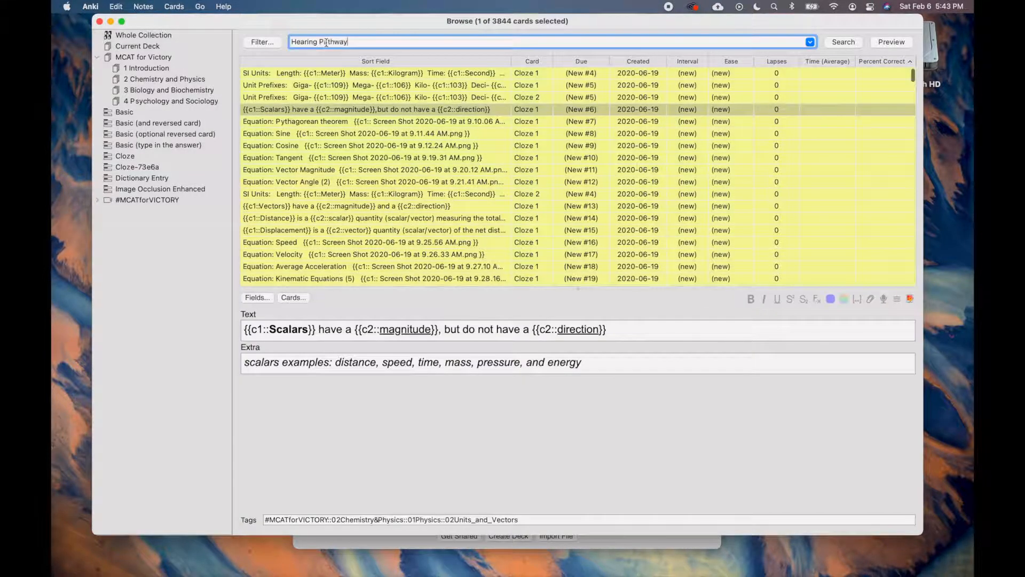
# - Search Hearing Pathway and show a matching card's templates with the back preview
pyautogui.click(842, 42)
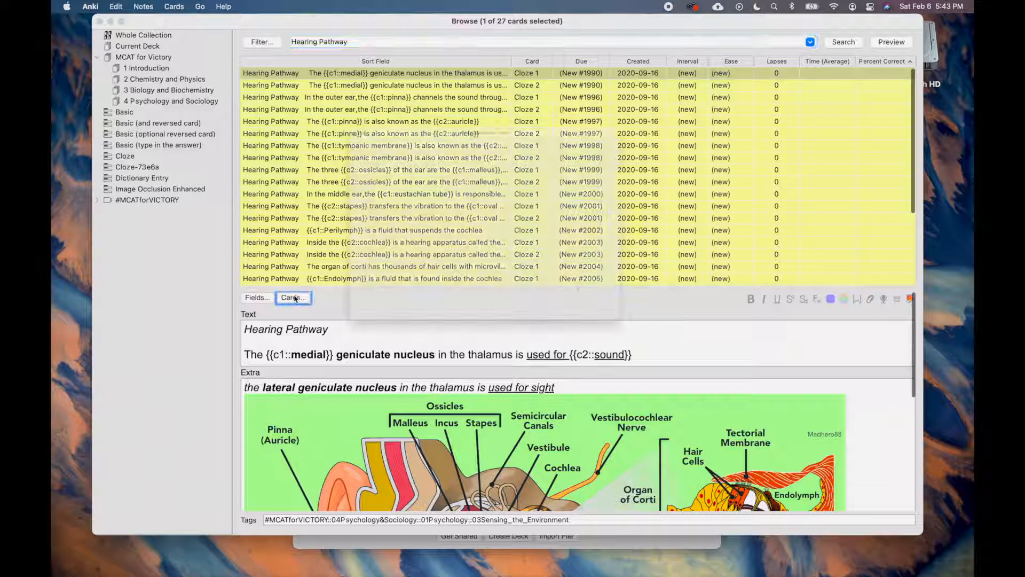
pyautogui.click(290, 297)
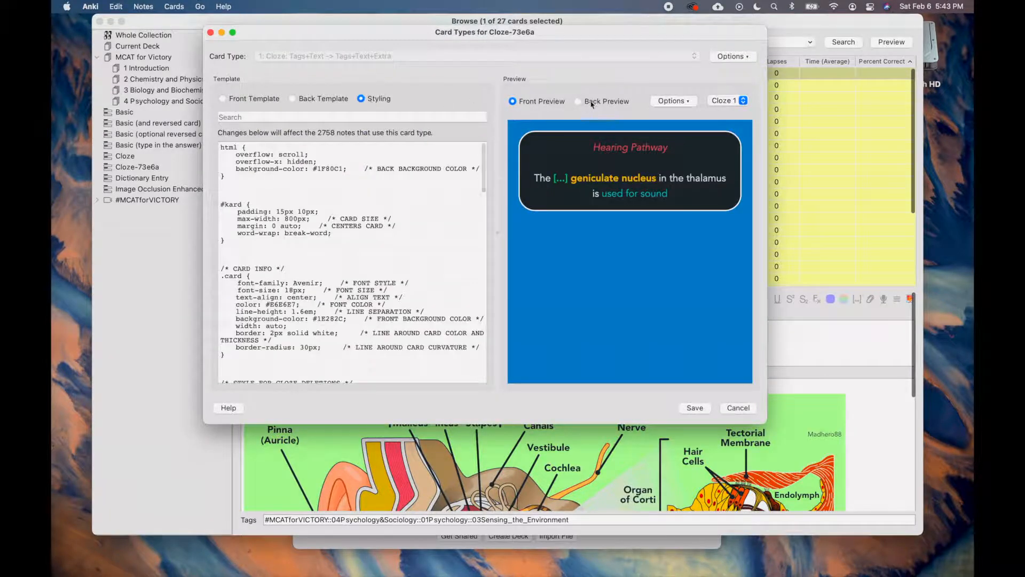
pyautogui.click(578, 100)
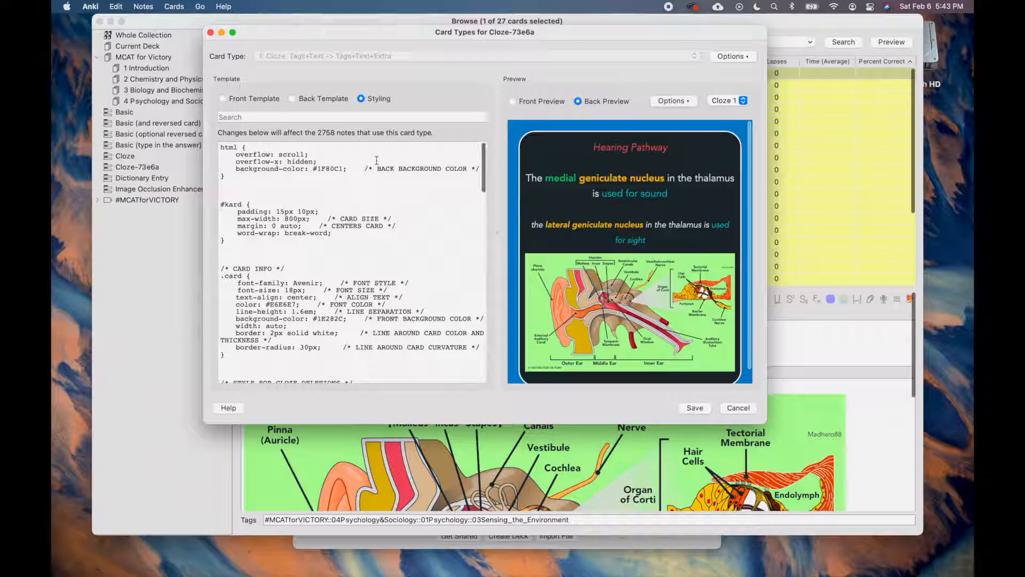
# - Select the back background-color value #1F80C1 in the Styling CSS
pyautogui.doubleClick(408, 169)
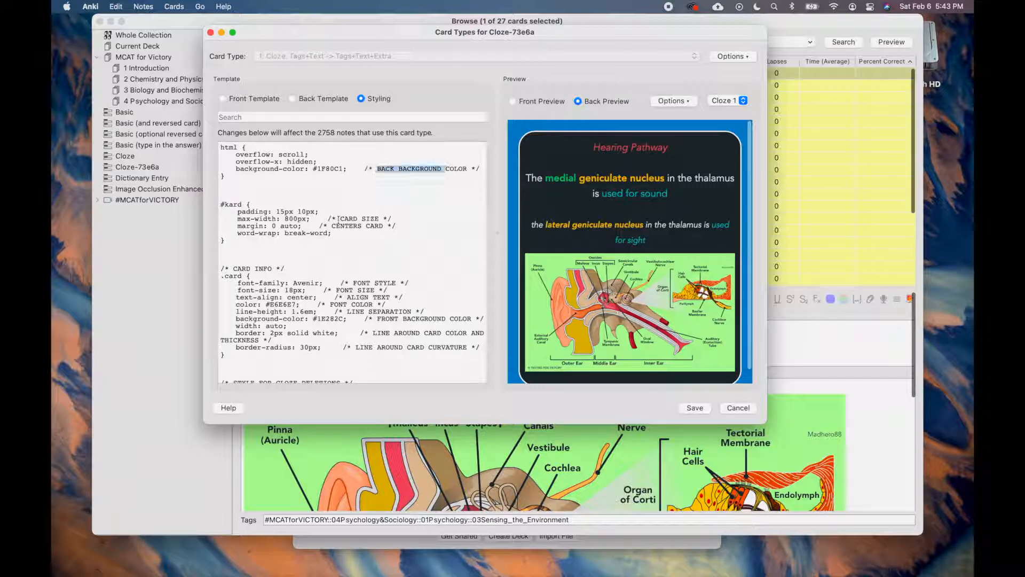
pyautogui.doubleClick(358, 225)
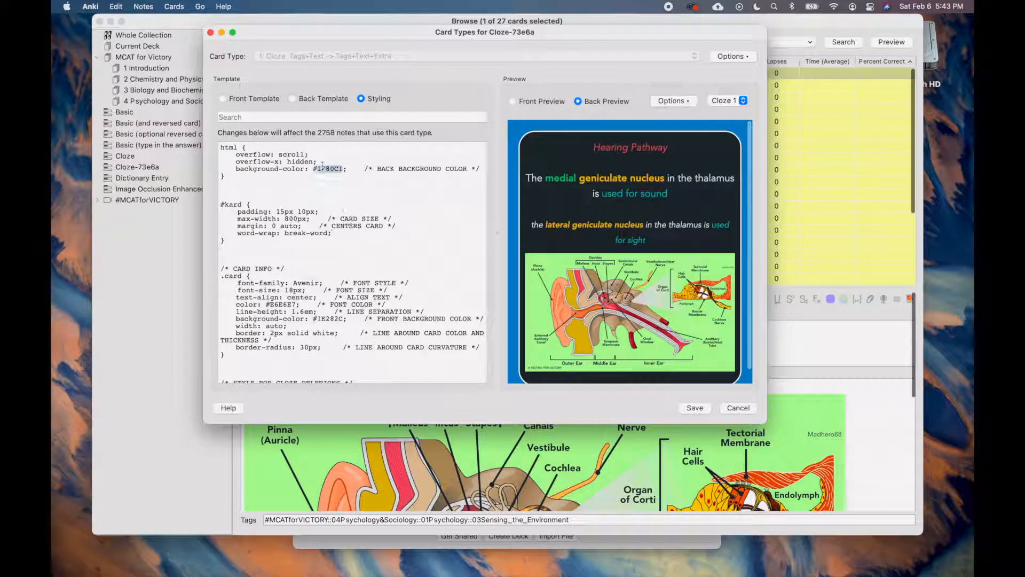
pyautogui.doubleClick(321, 169)
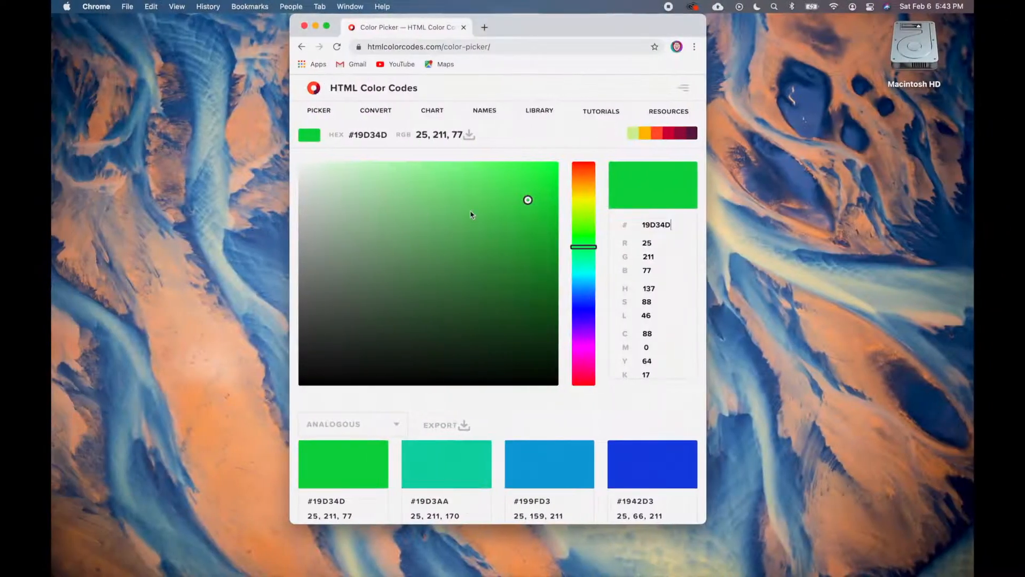
# - Pick colour #19D34D in the htmlcolorcodes.com colour picker
pyautogui.click(514, 254)
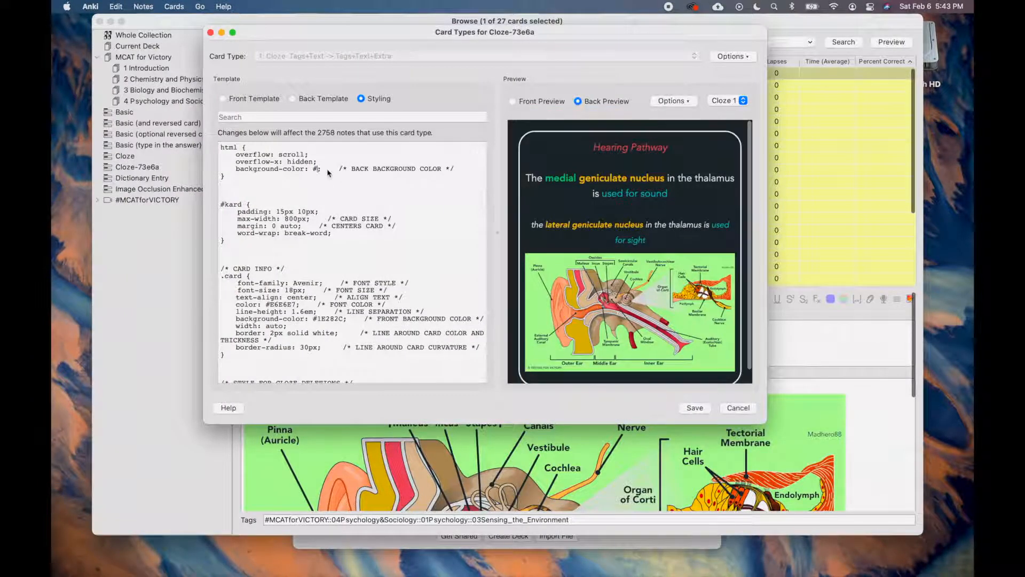
pyautogui.write('000')
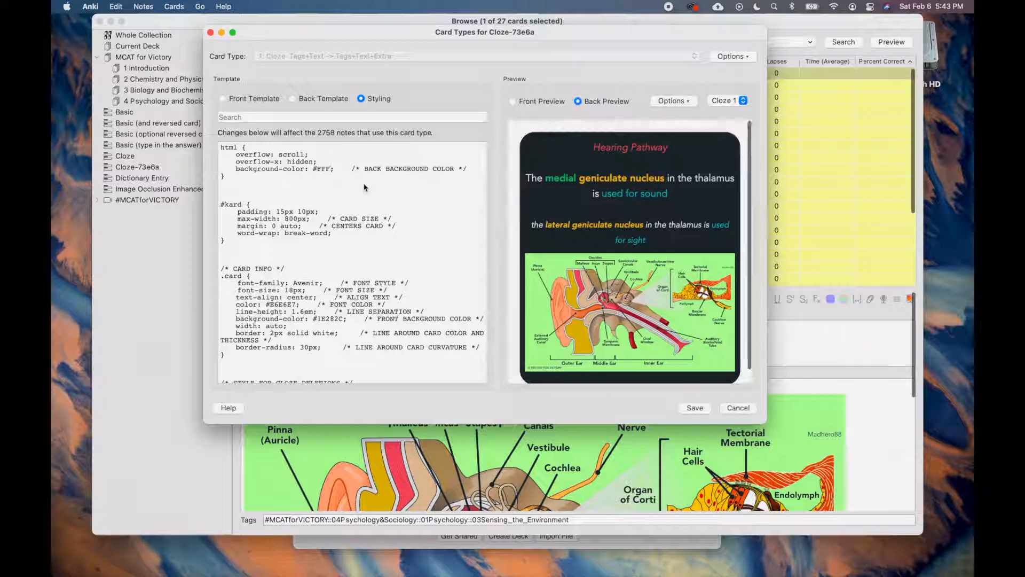
pyautogui.write('1F80C1')
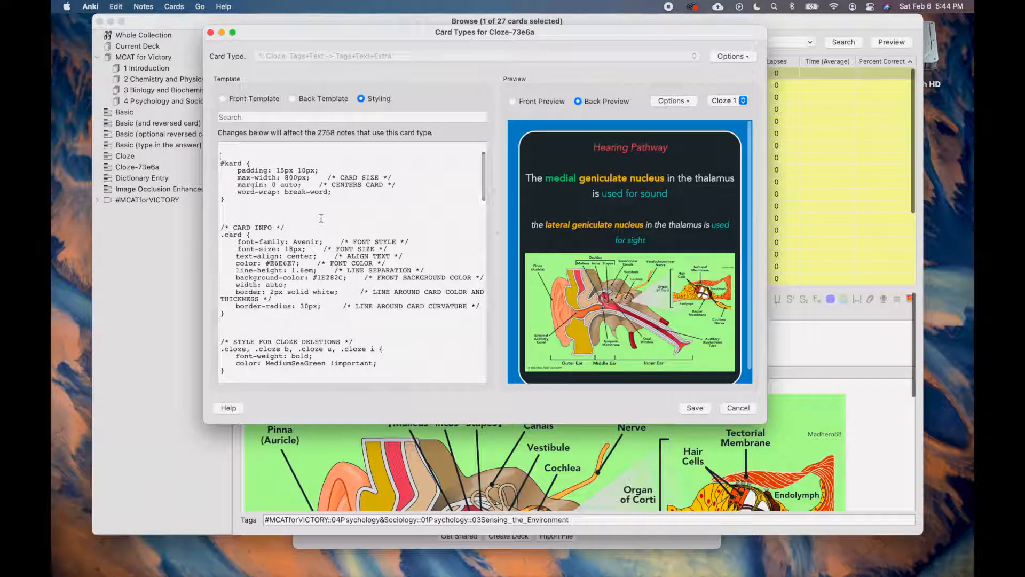
pyautogui.scroll(-3)
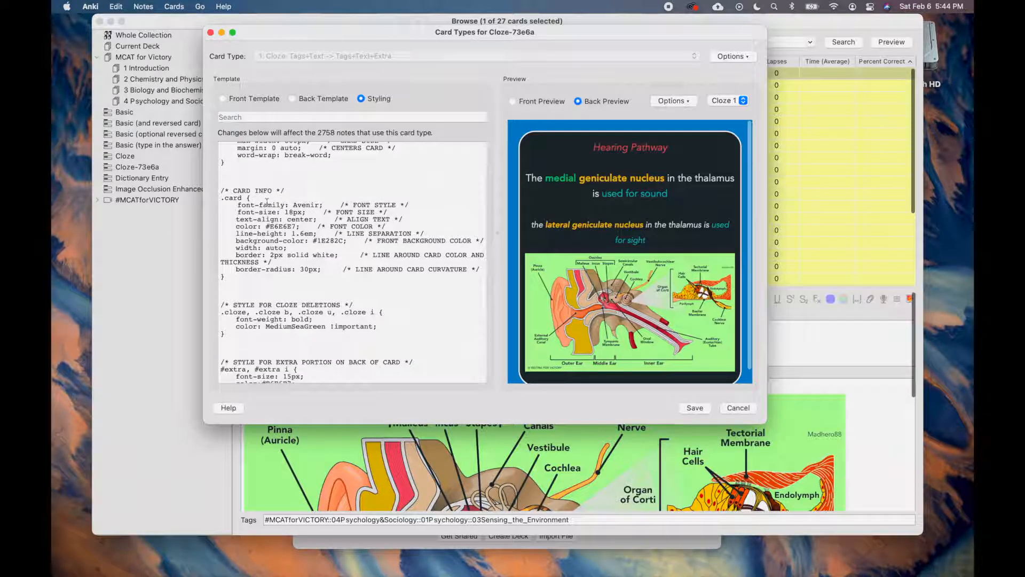
pyautogui.doubleClick(306, 205)
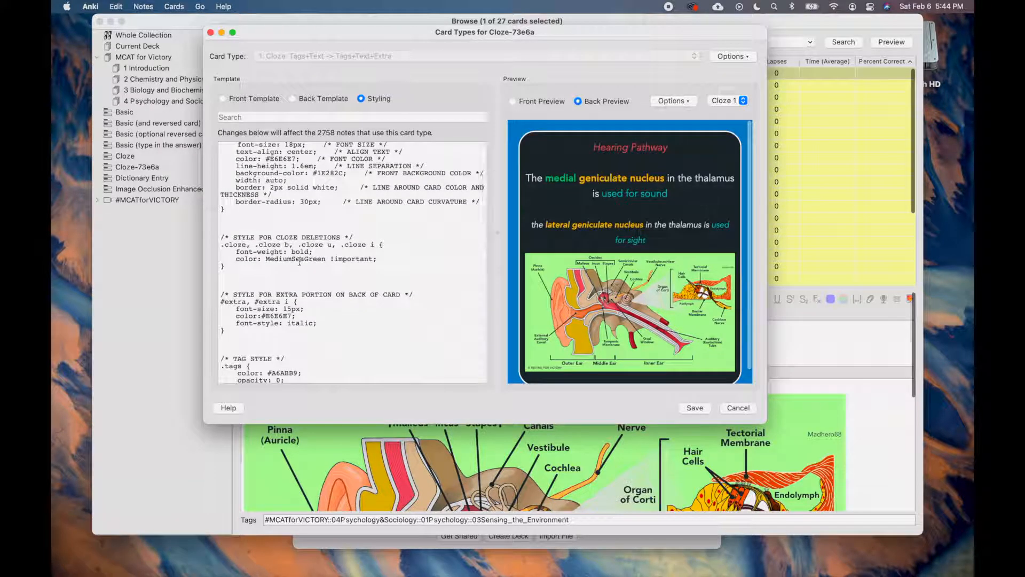
pyautogui.doubleClick(295, 258)
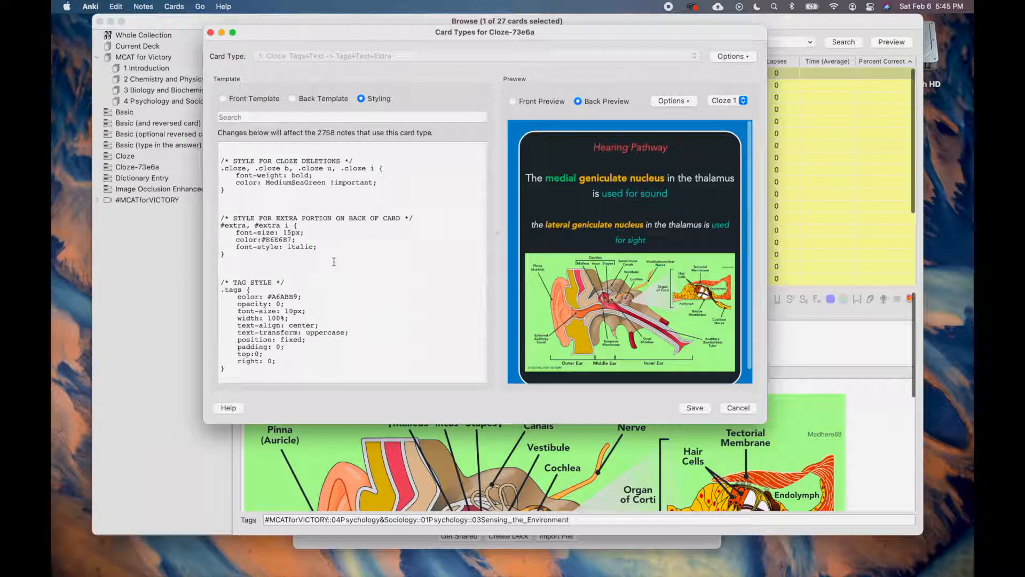
pyautogui.scroll(-3)
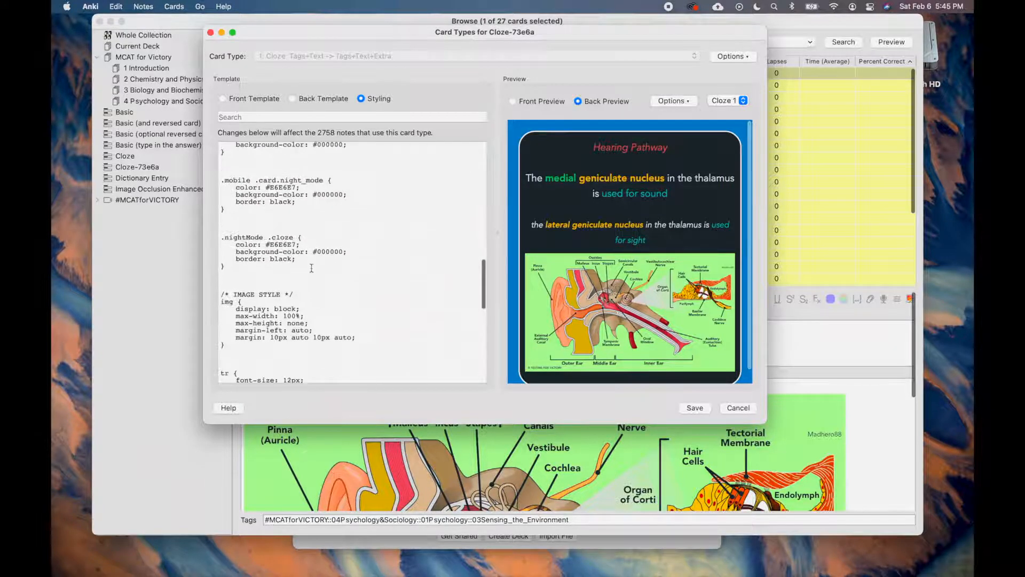
pyautogui.scroll(-3)
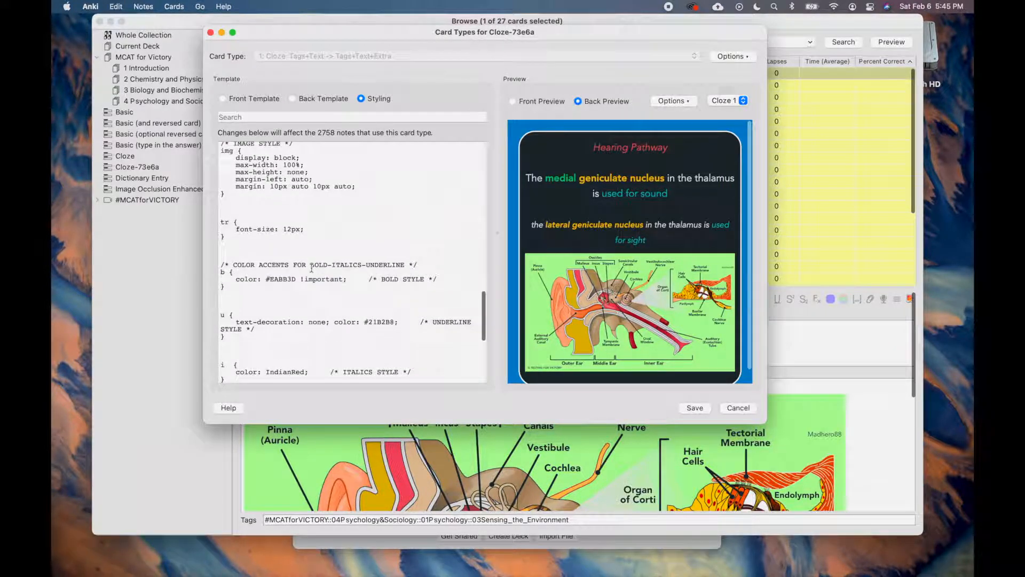
pyautogui.doubleClick(281, 279)
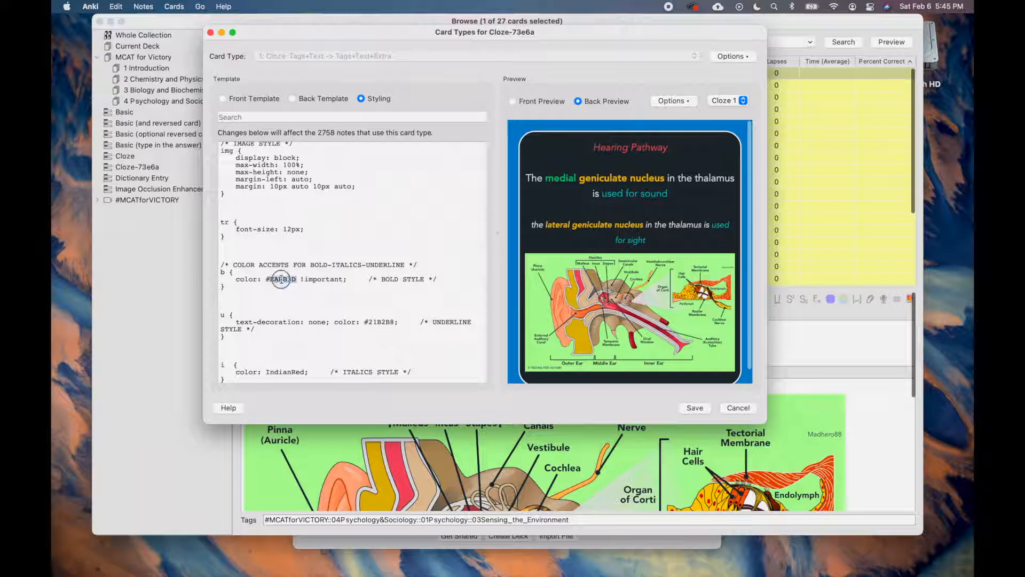
pyautogui.scroll(-3)
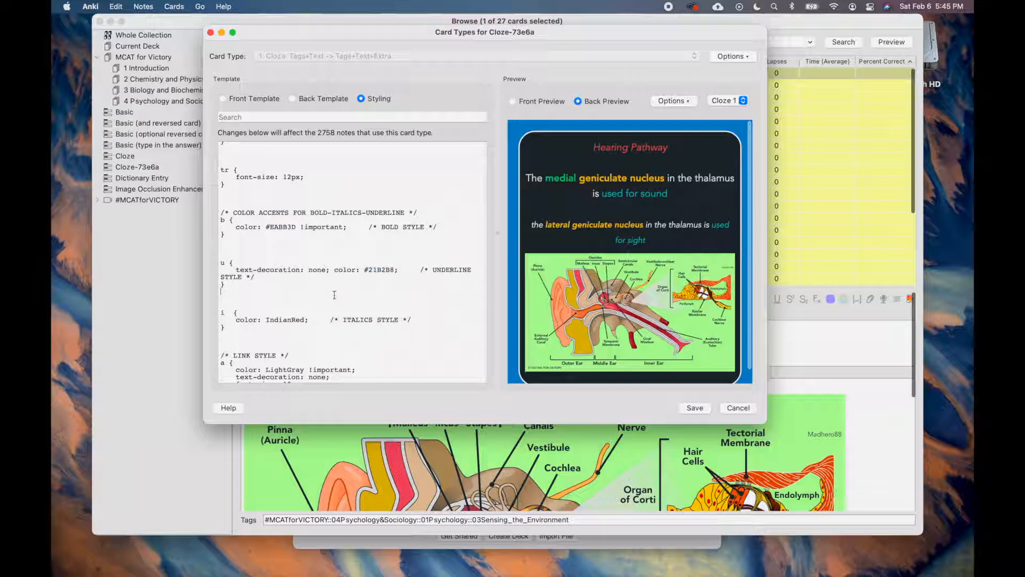
pyautogui.scroll(-3)
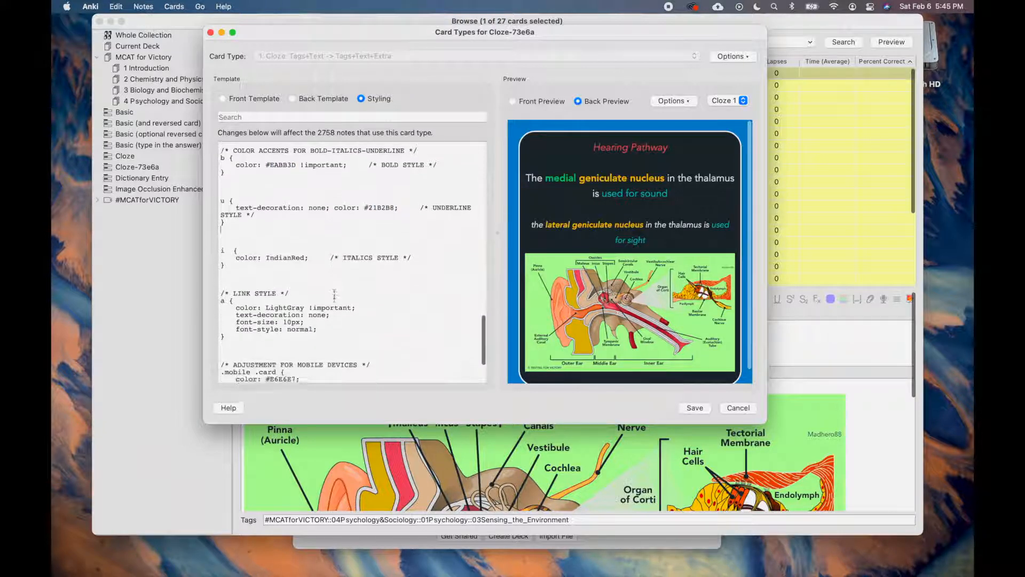
pyautogui.scroll(-3)
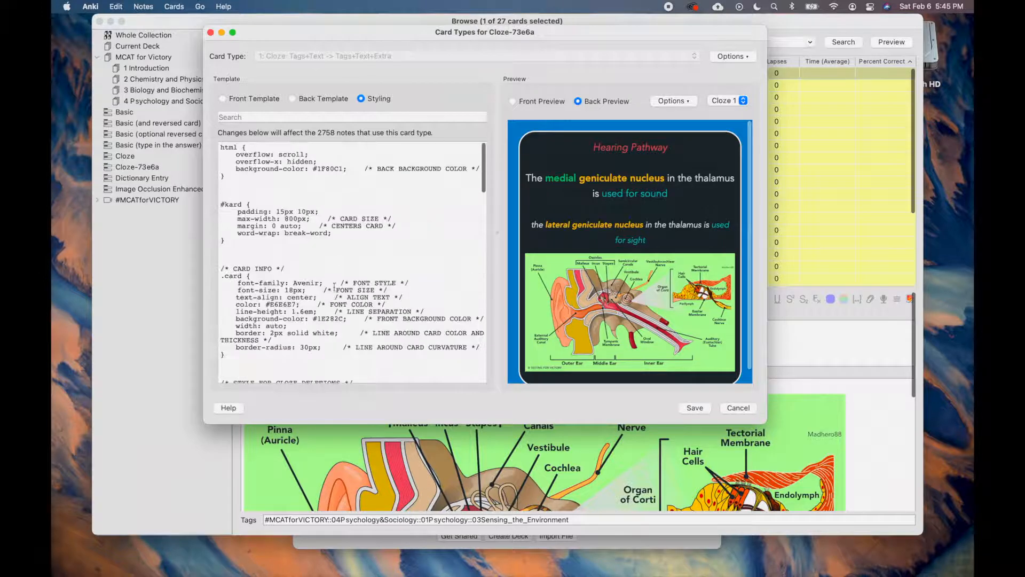
pyautogui.doubleClick(330, 169)
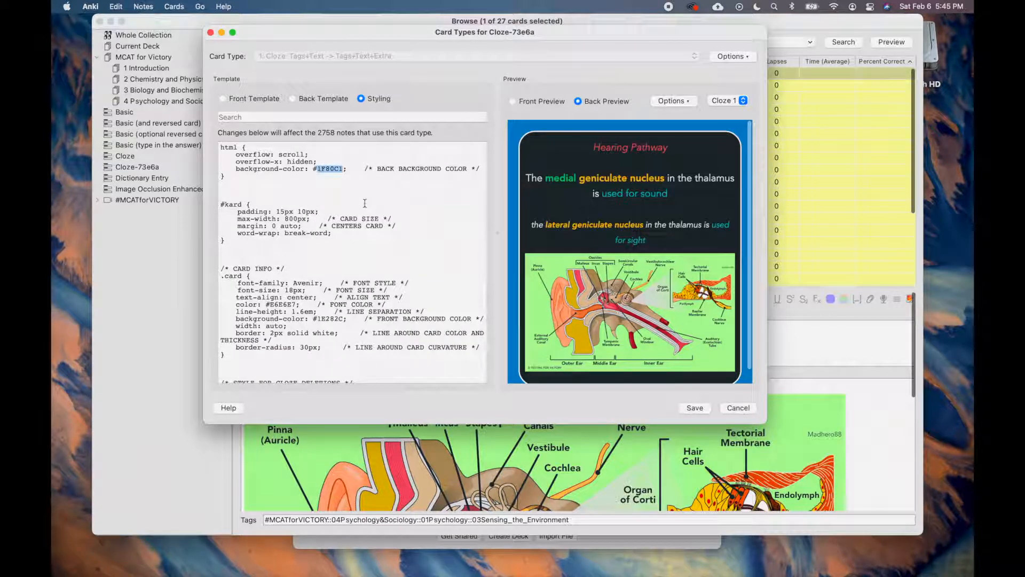